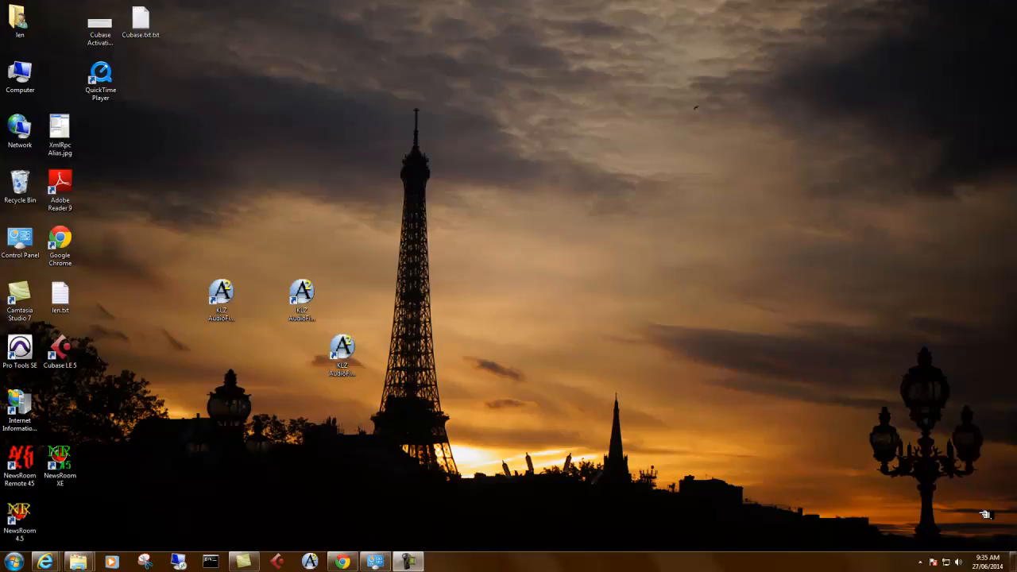
{"action": "mouse_move", "coordinate": [302, 416]}
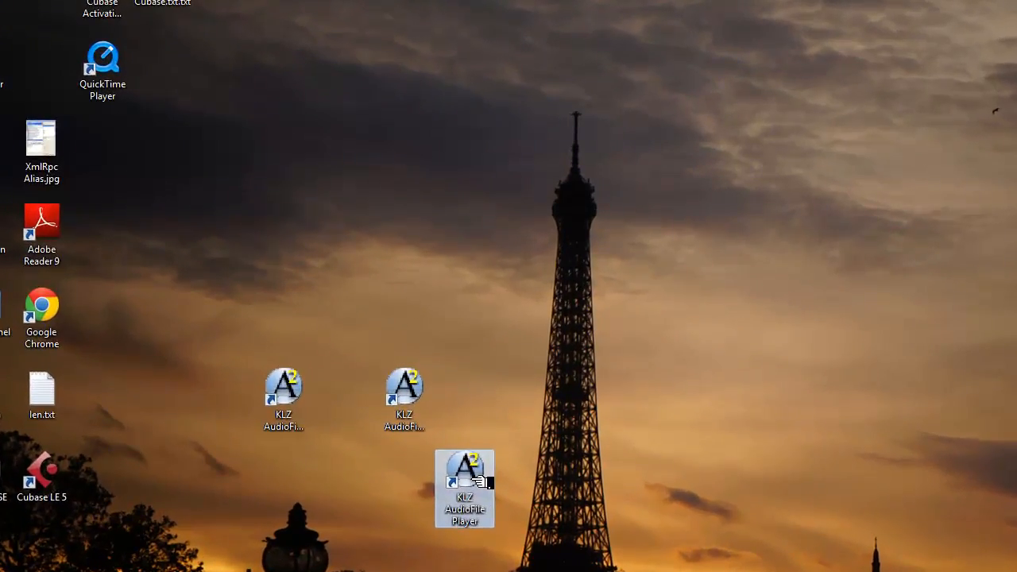
- Launch KLZ AudioFile Player from its desktop shortcut so the server logon prompt appears
{"action": "double_click", "coordinate": [465, 477]}
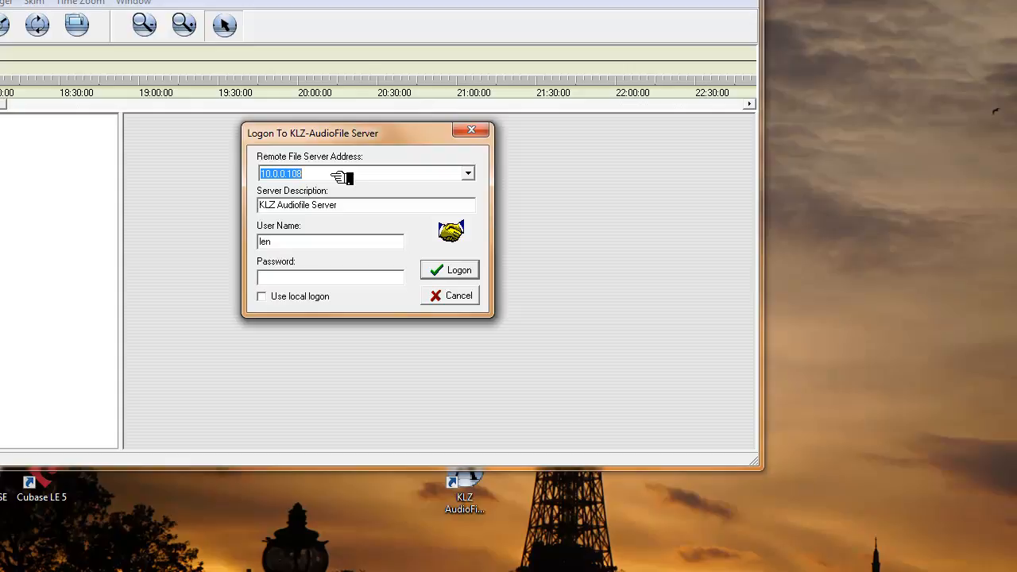
- Log on to the 10.0.0.108 audio file server with the password so its station list loads
{"action": "left_click", "coordinate": [468, 173]}
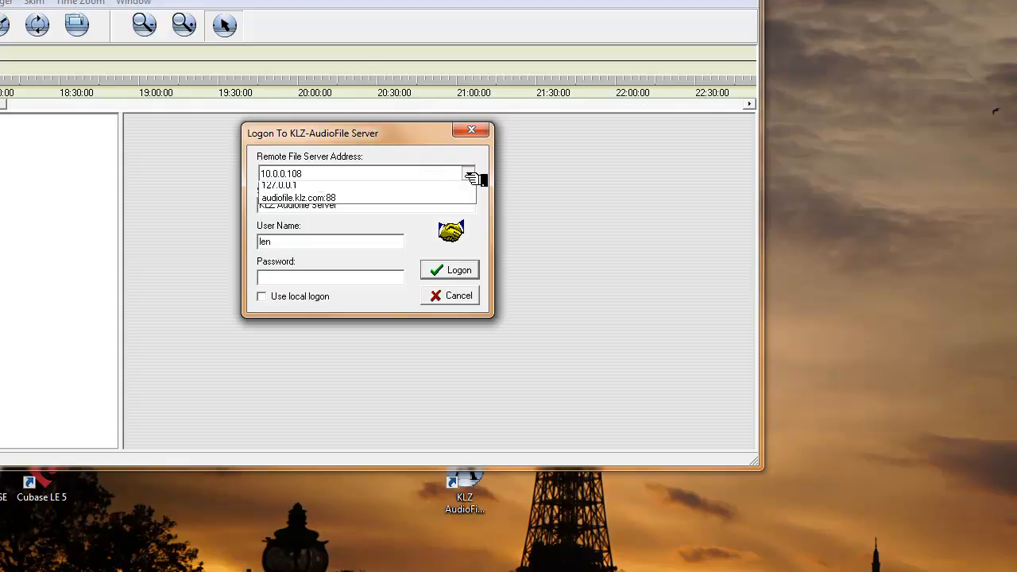
{"action": "left_click", "coordinate": [281, 174]}
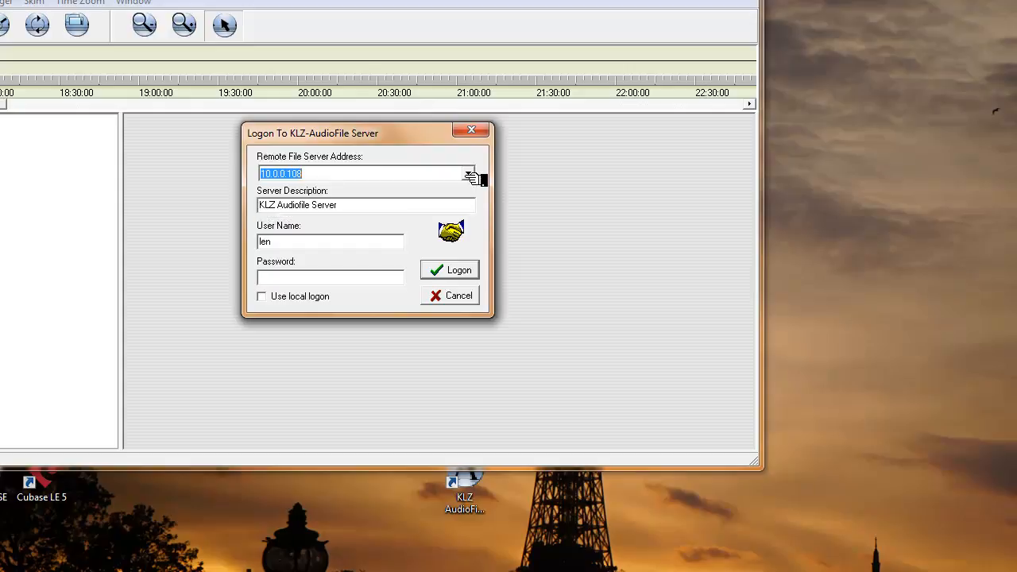
{"action": "left_click", "coordinate": [366, 205]}
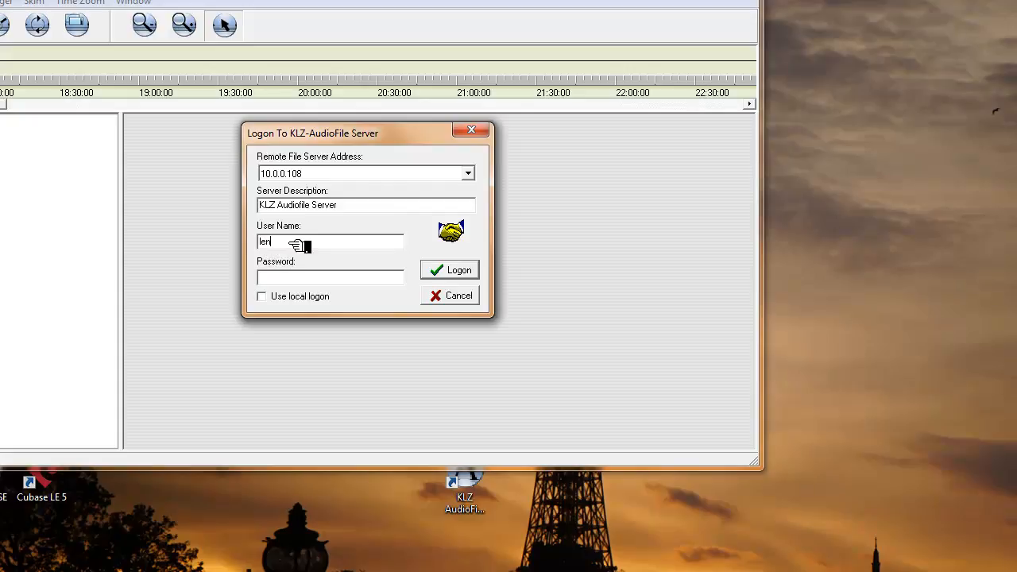
{"action": "left_click", "coordinate": [331, 277]}
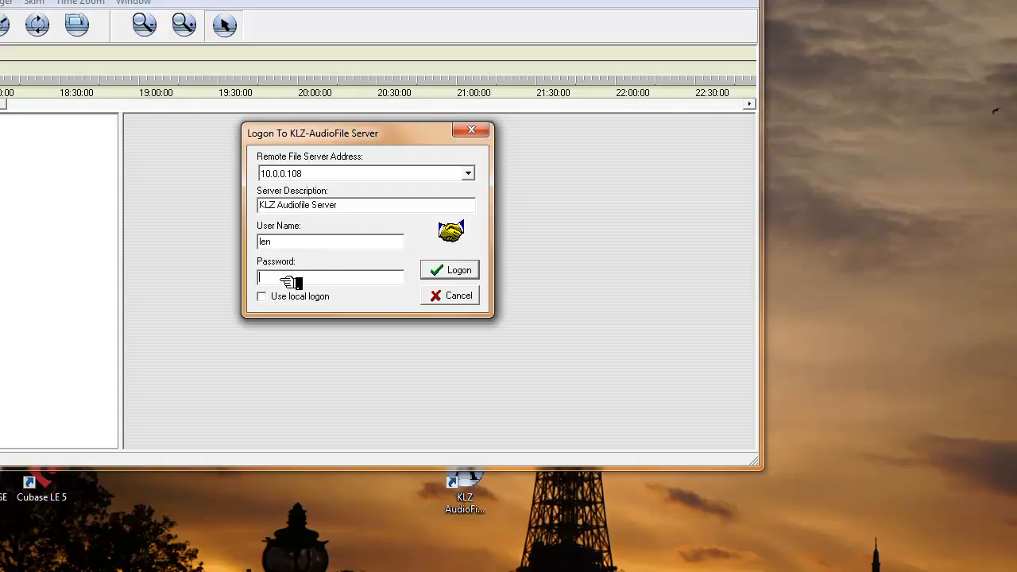
{"action": "type", "text": "password"}
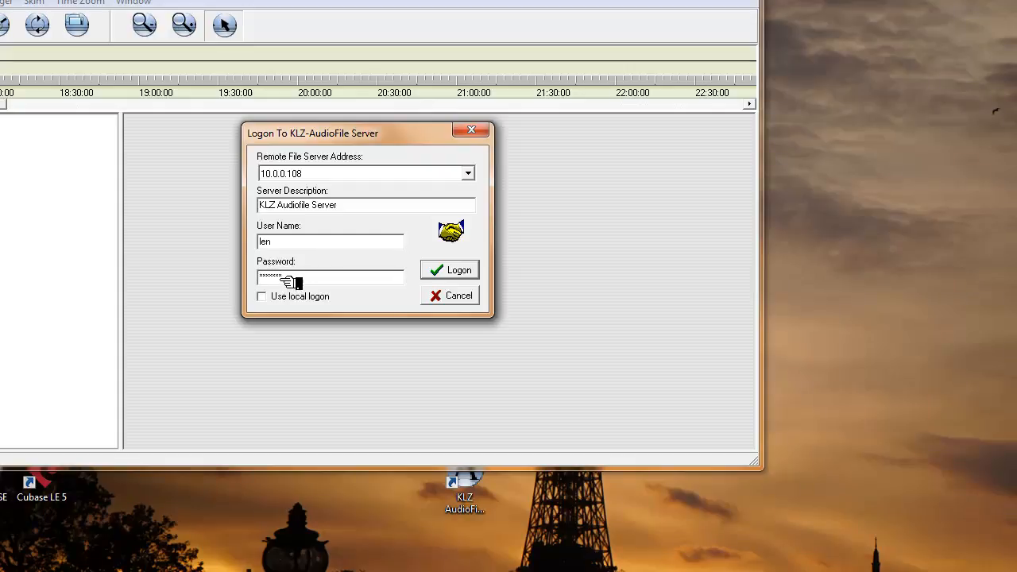
{"action": "left_click", "coordinate": [448, 270]}
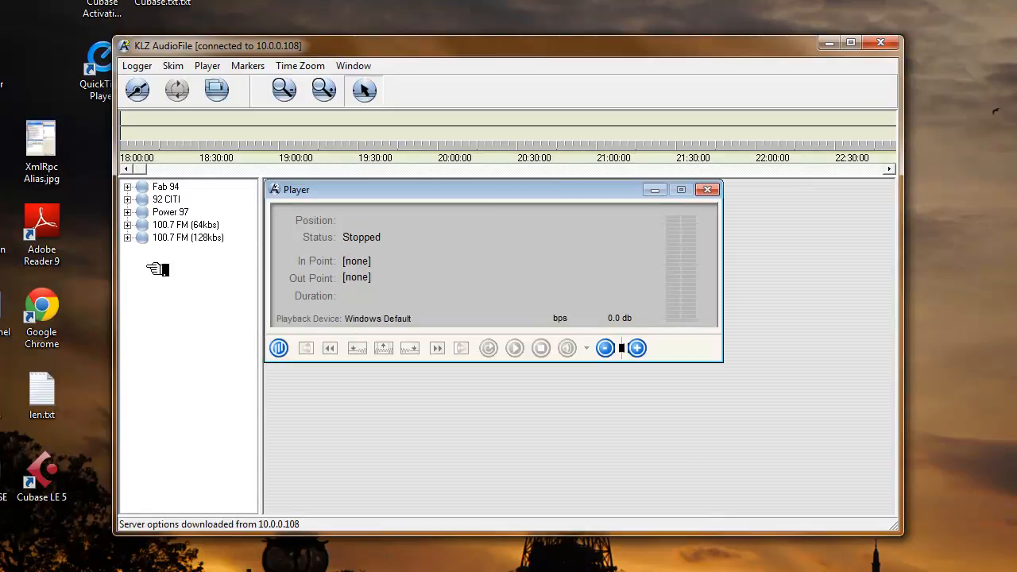
{"action": "mouse_move", "coordinate": [326, 190]}
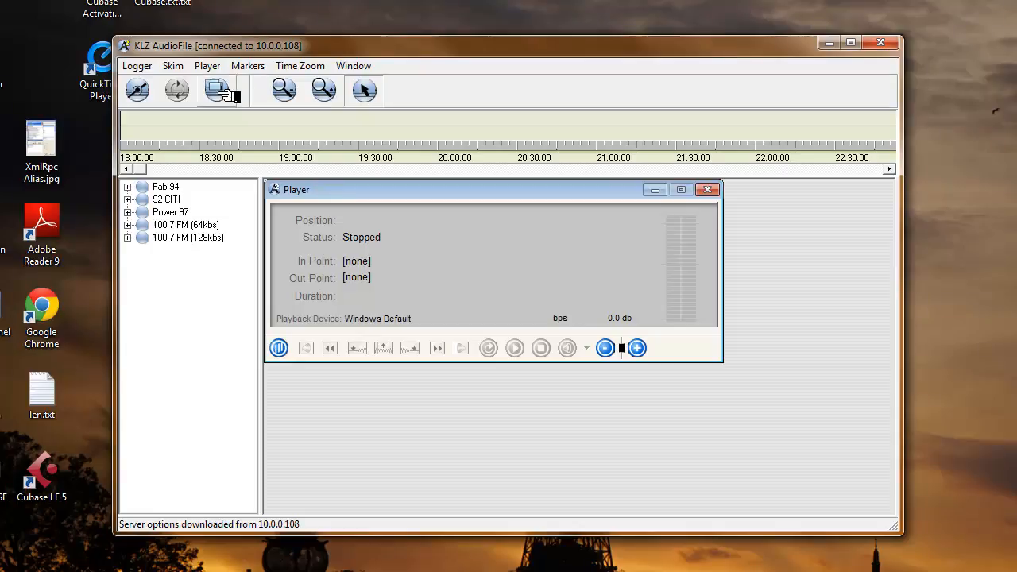
{"action": "mouse_move", "coordinate": [216, 89]}
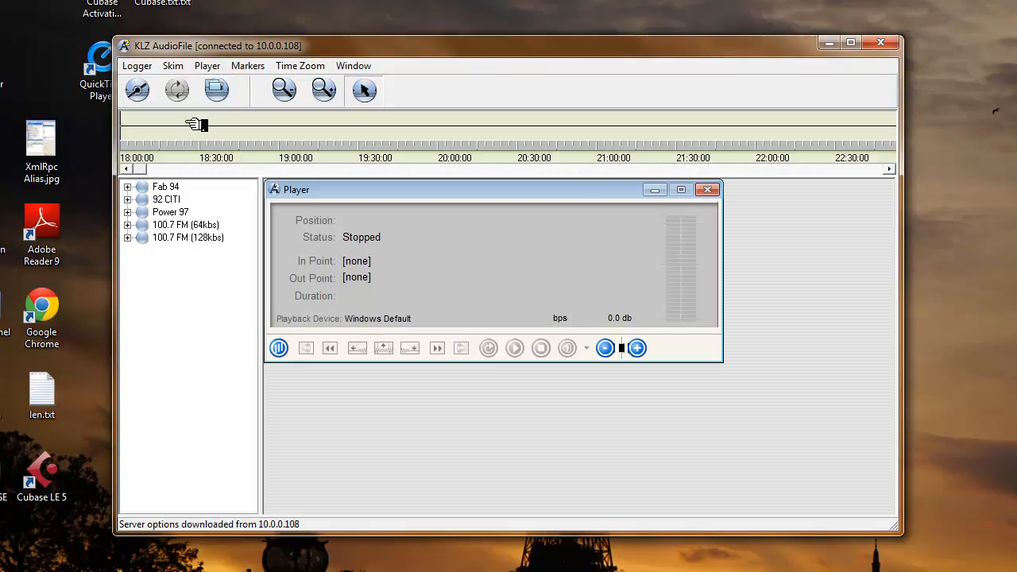
{"action": "left_click", "coordinate": [165, 186]}
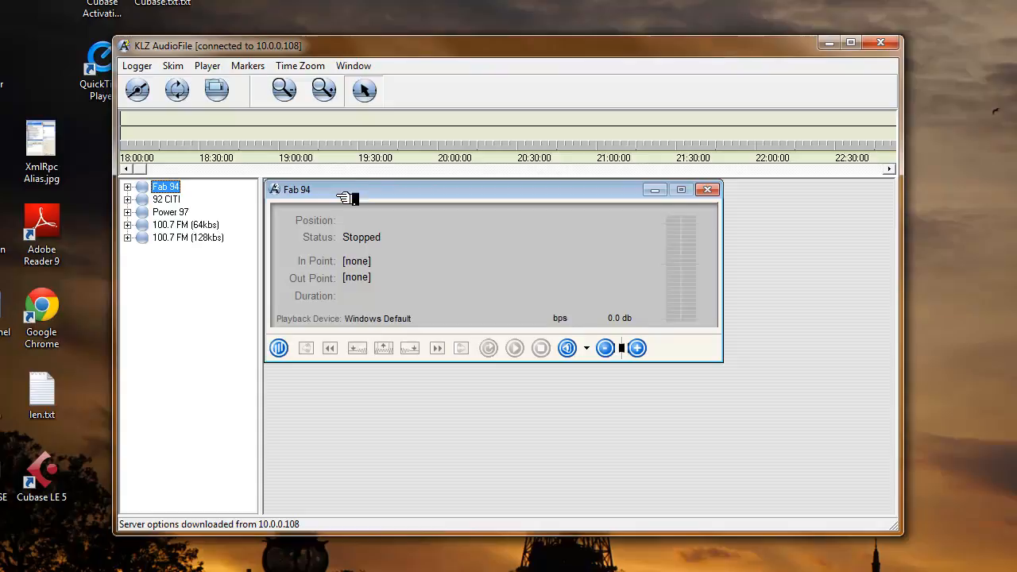
{"action": "mouse_move", "coordinate": [591, 358]}
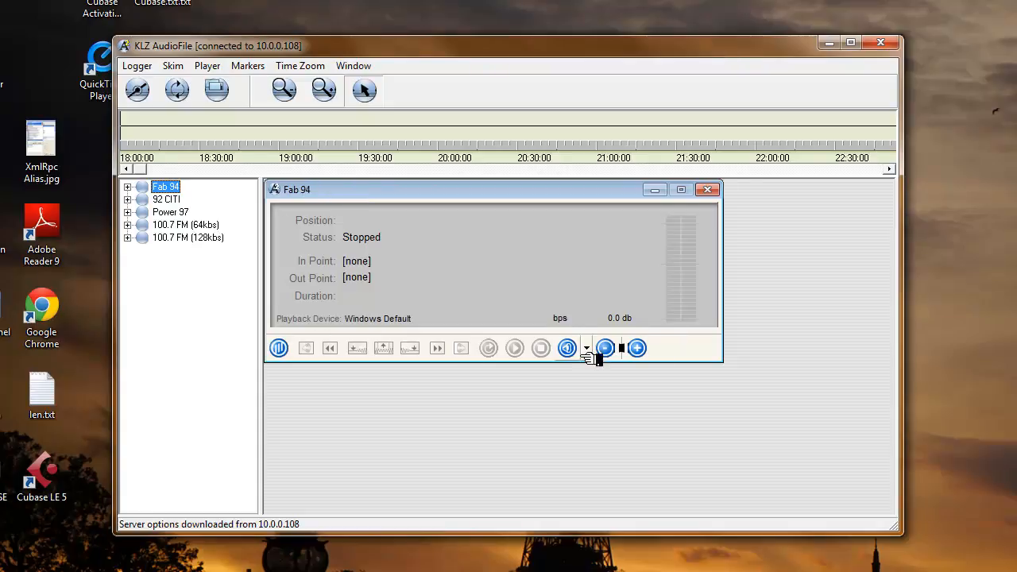
{"action": "mouse_move", "coordinate": [569, 348]}
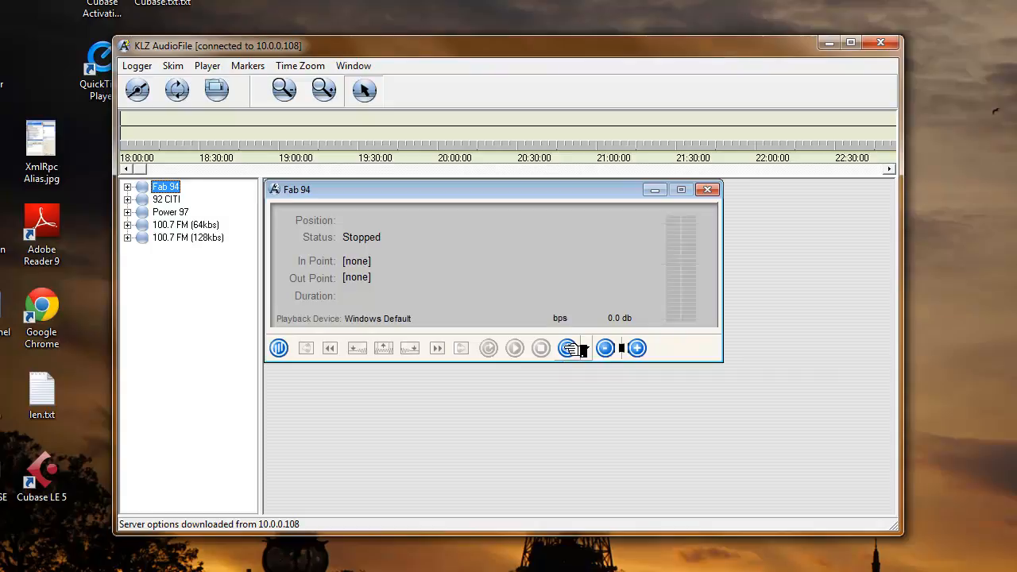
- Monitor the live Fab 94 feed briefly, then stop it to leave the player idle
{"action": "left_click", "coordinate": [541, 348]}
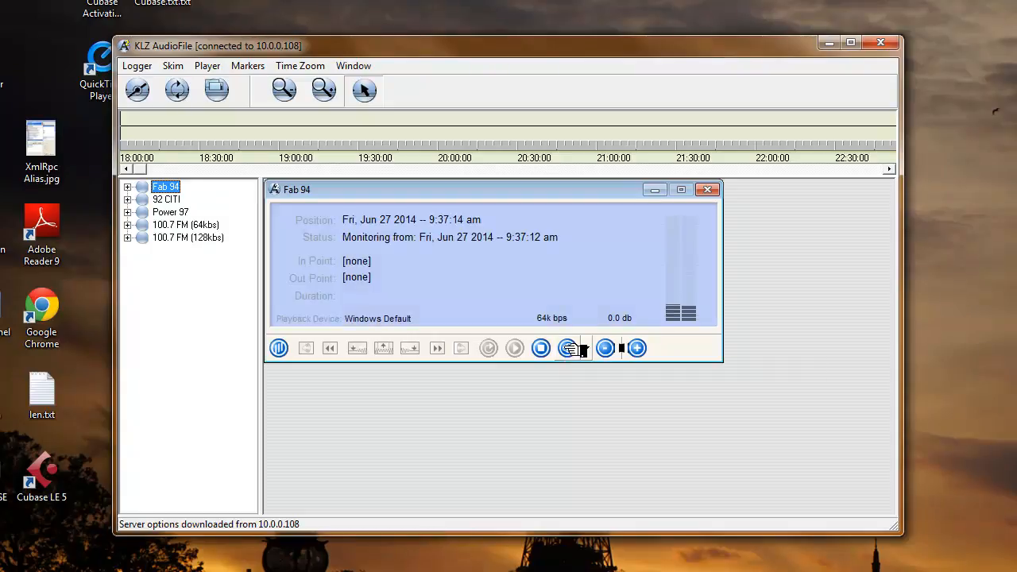
{"action": "left_click", "coordinate": [540, 348]}
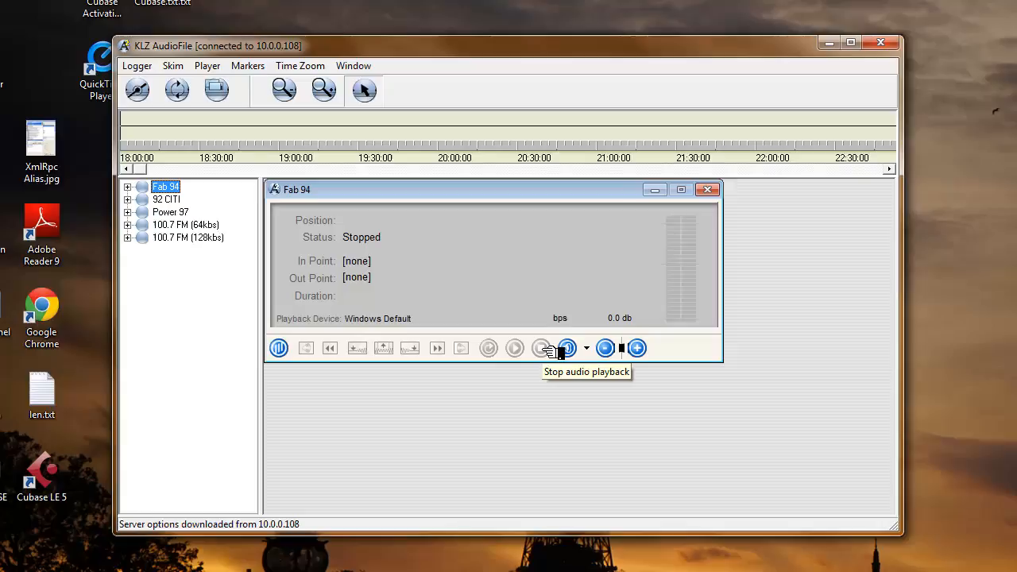
{"action": "mouse_move", "coordinate": [140, 191]}
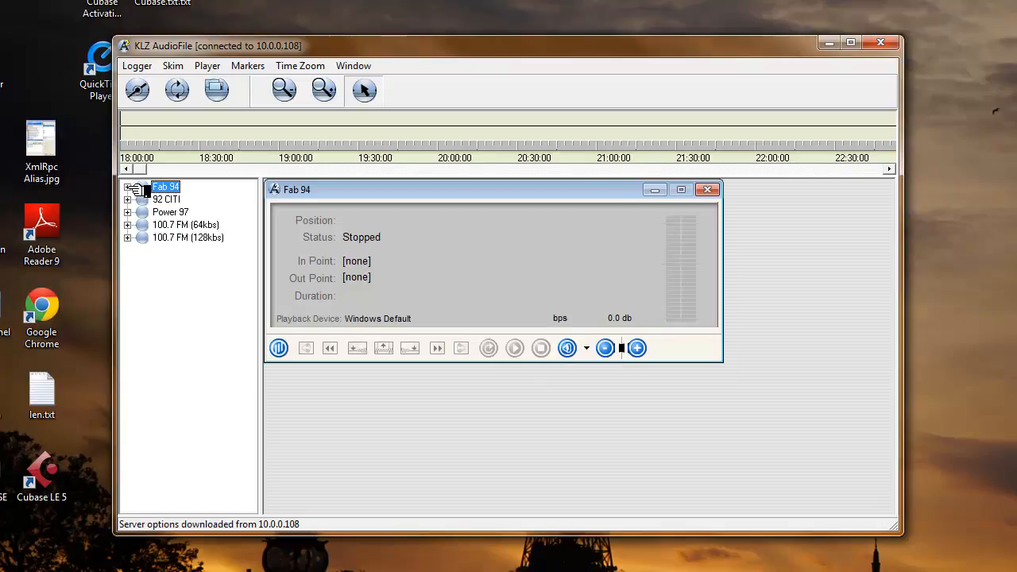
- Load Fab 94's Jun 23 to 29, 2014 archive week and cue playback at about 1:30 am Monday
{"action": "left_click", "coordinate": [128, 188]}
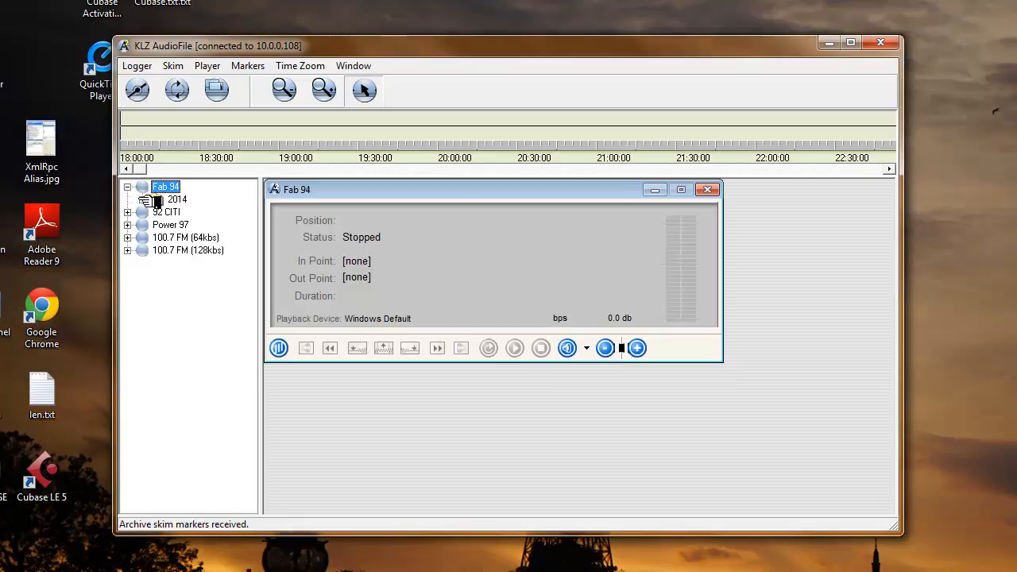
{"action": "left_click", "coordinate": [127, 200]}
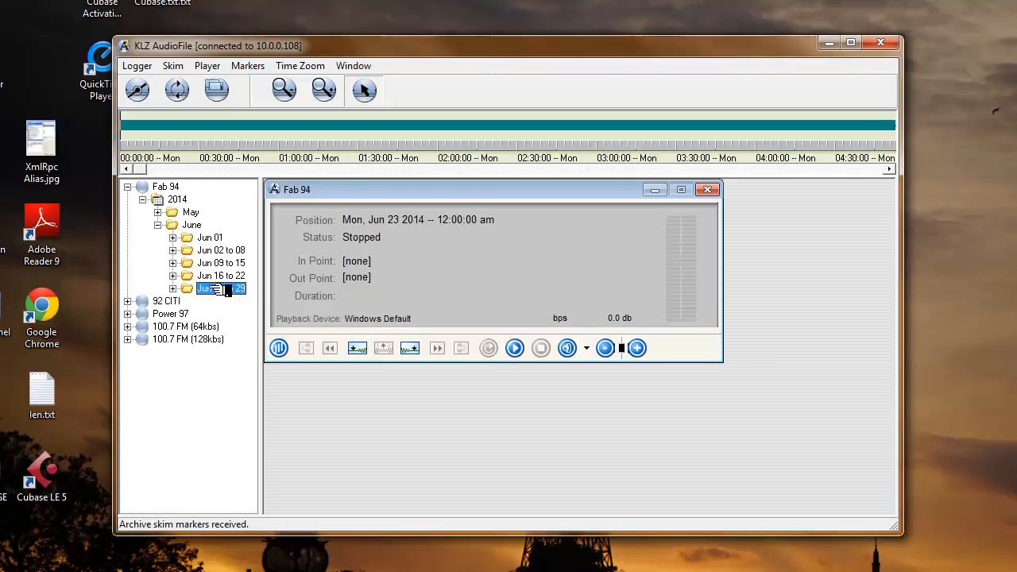
{"action": "left_click", "coordinate": [226, 124]}
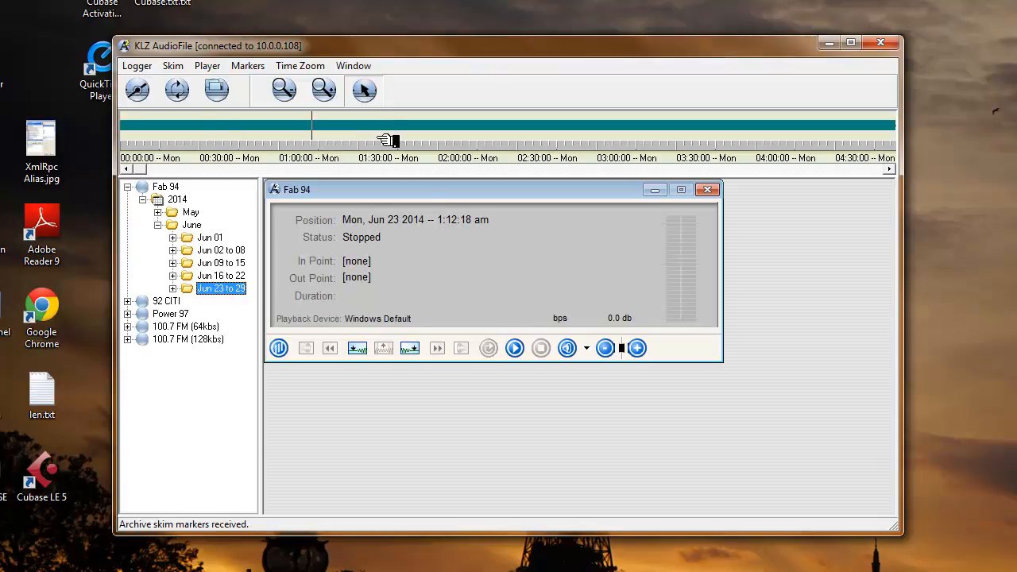
{"action": "left_click", "coordinate": [362, 124]}
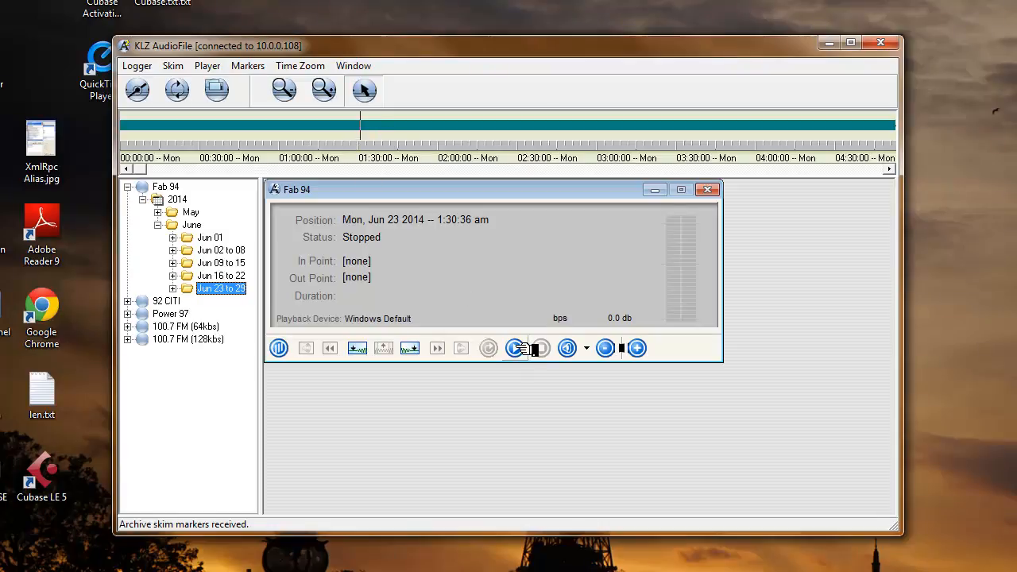
{"action": "mouse_move", "coordinate": [515, 349]}
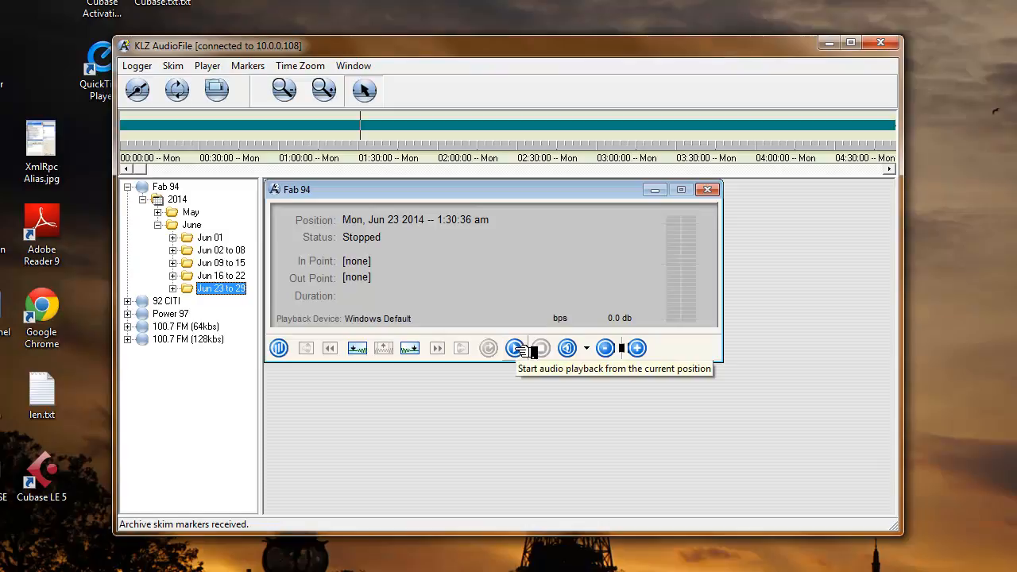
- Play and stop the archive near 2:00 am, then rescale the timeline with the Time Zoom buttons
{"action": "left_click", "coordinate": [540, 348]}
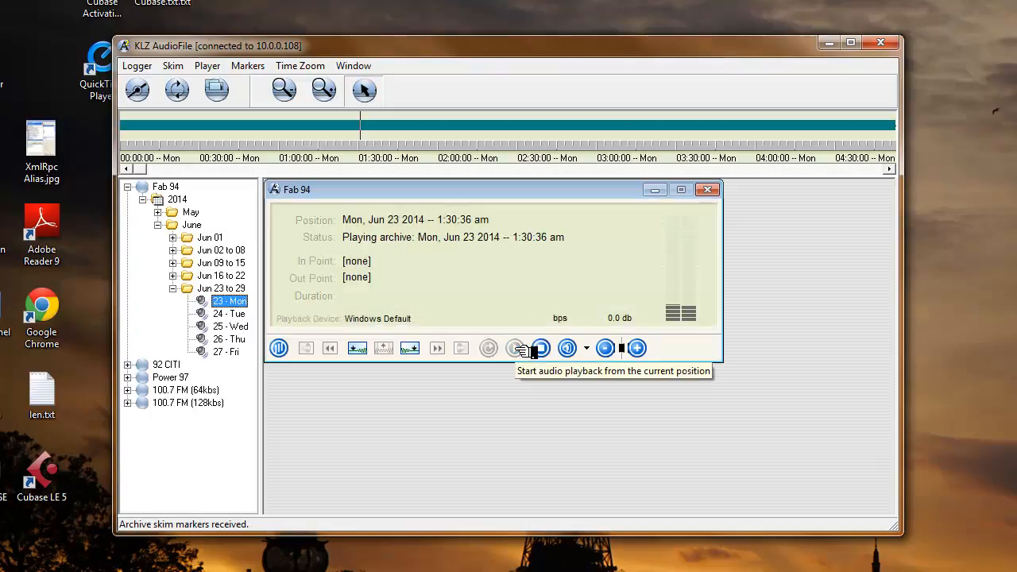
{"action": "left_click", "coordinate": [541, 348]}
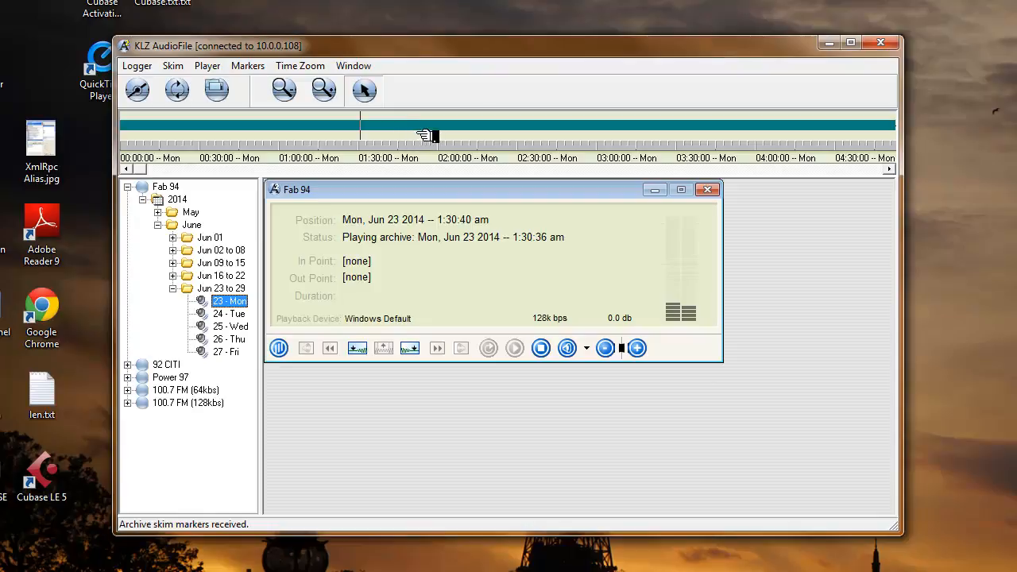
{"action": "left_click", "coordinate": [540, 348]}
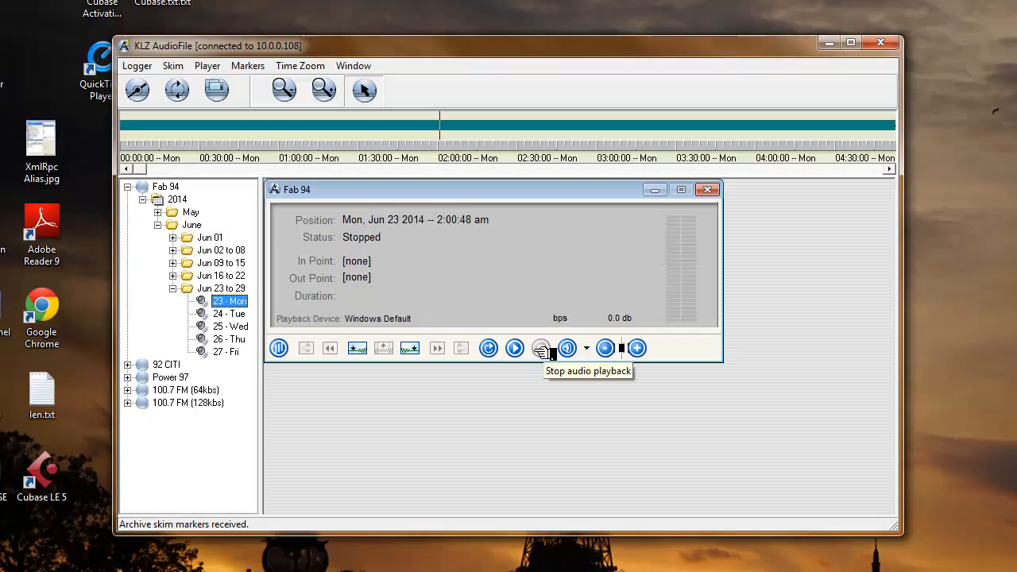
{"action": "mouse_move", "coordinate": [544, 348]}
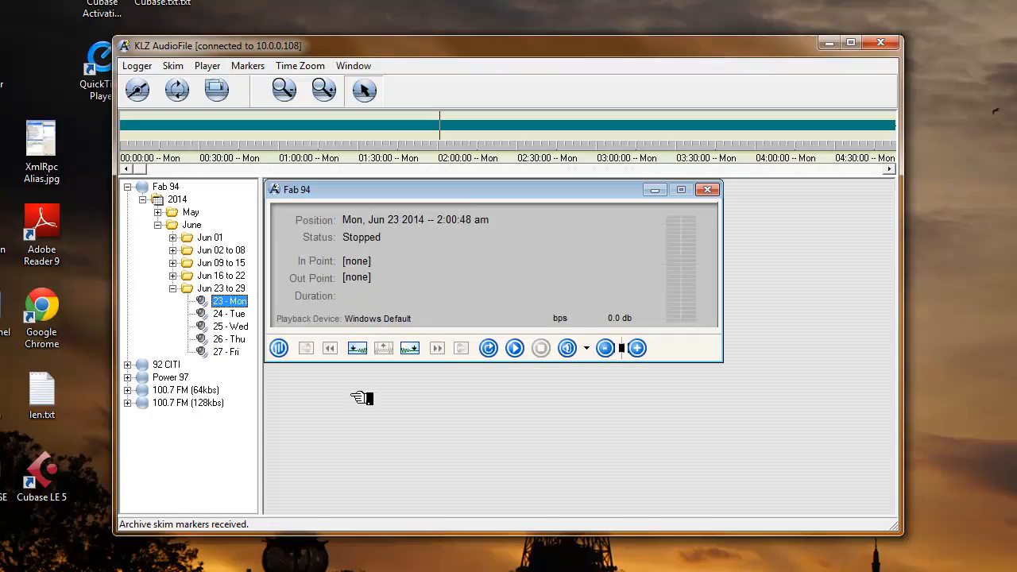
{"action": "mouse_move", "coordinate": [489, 133]}
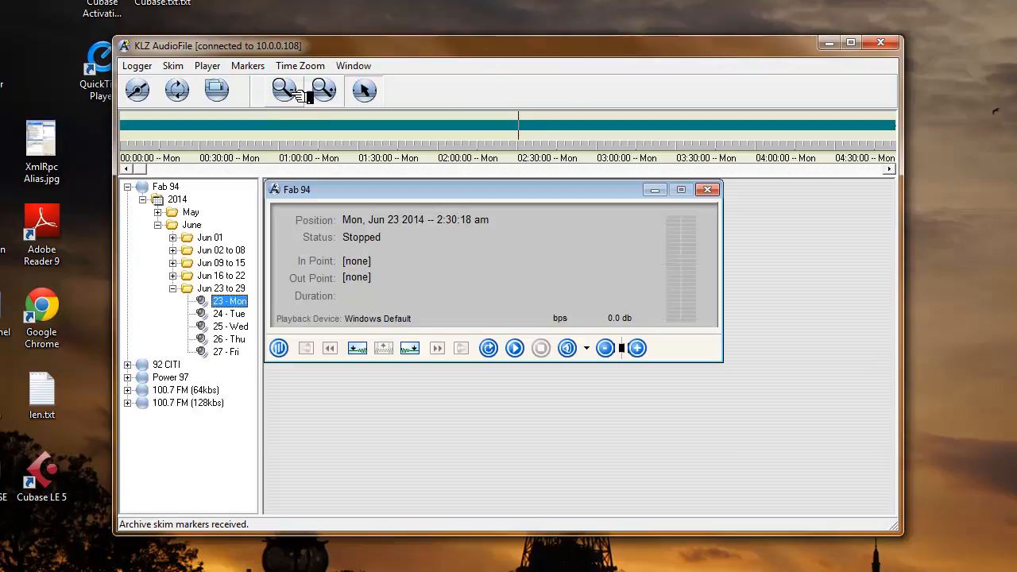
{"action": "mouse_move", "coordinate": [321, 89]}
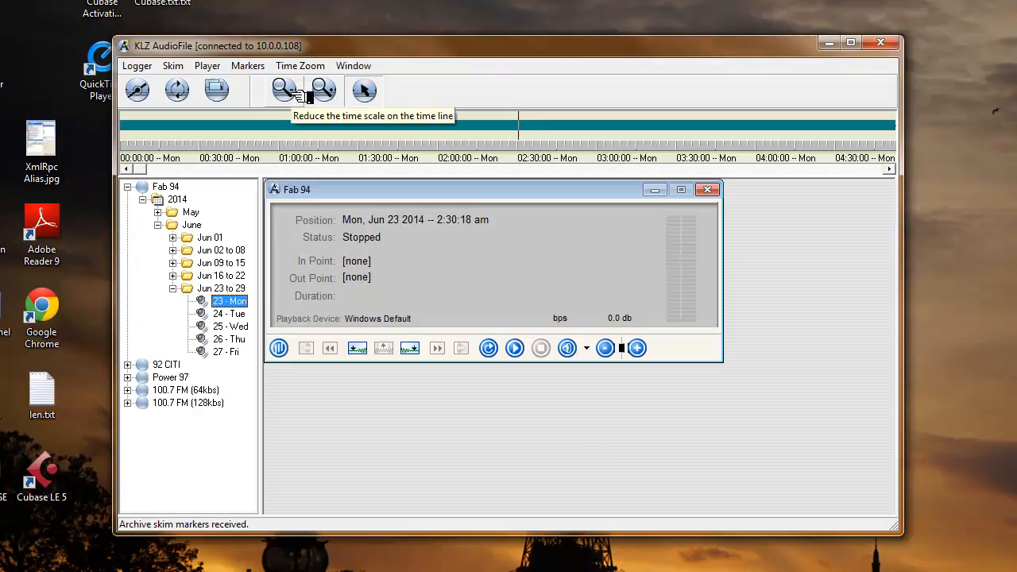
{"action": "left_click", "coordinate": [283, 89]}
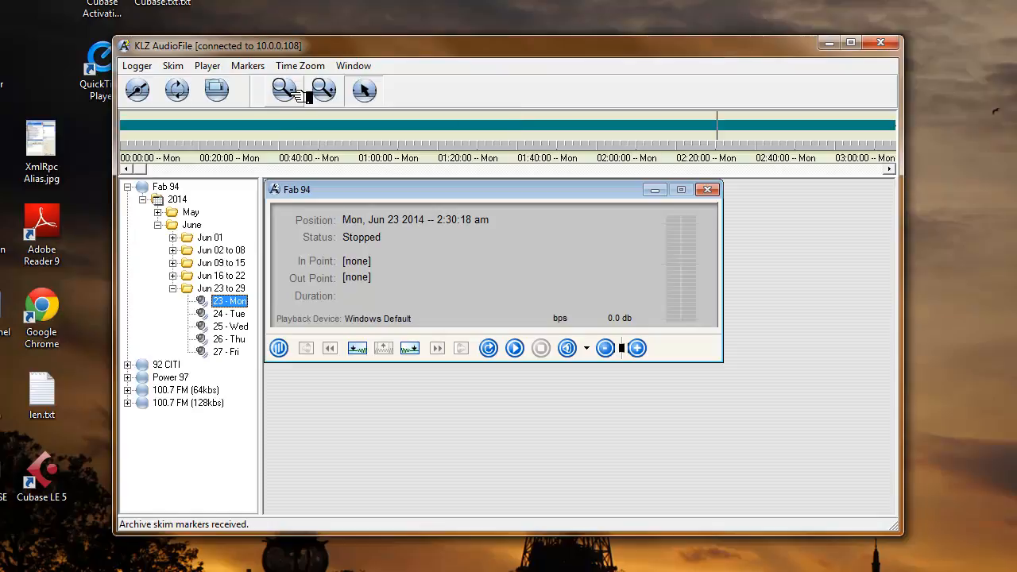
{"action": "left_click", "coordinate": [323, 89]}
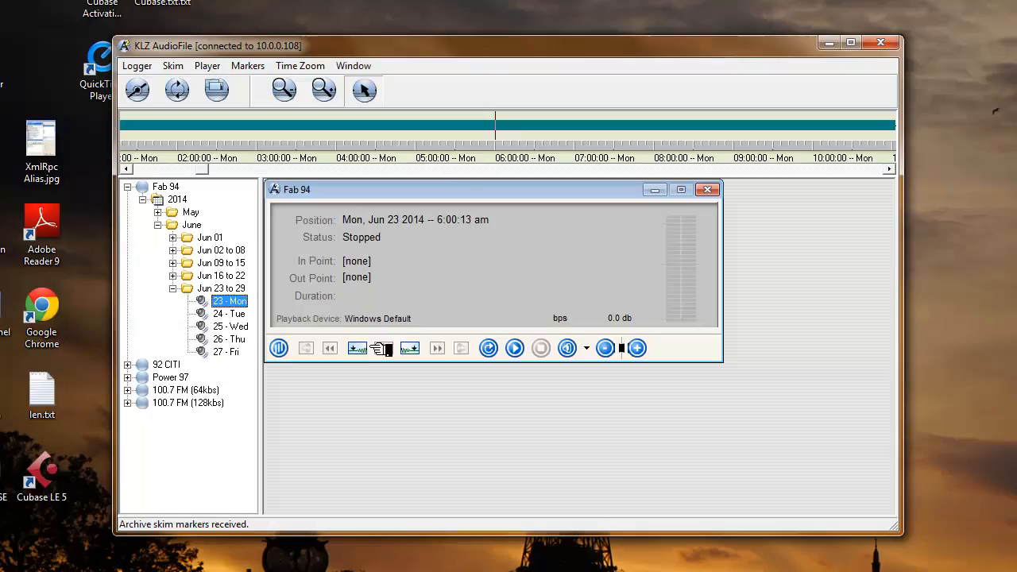
{"action": "mouse_move", "coordinate": [358, 348]}
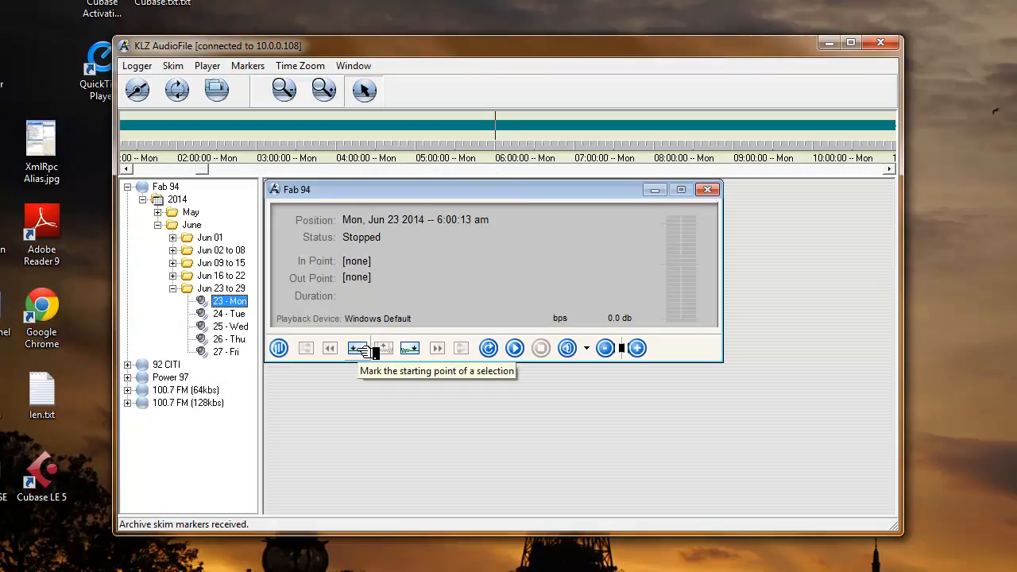
- Mark in at 6:00:13 am and out at 6:30:13 am, then choose Save as MP3 for the selection
{"action": "left_click", "coordinate": [359, 348]}
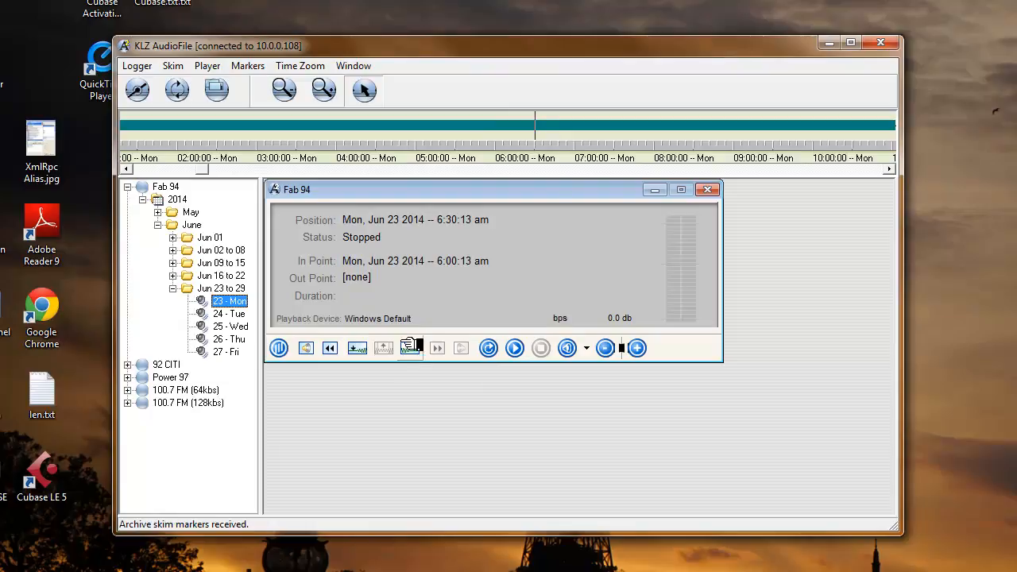
{"action": "left_click", "coordinate": [436, 349]}
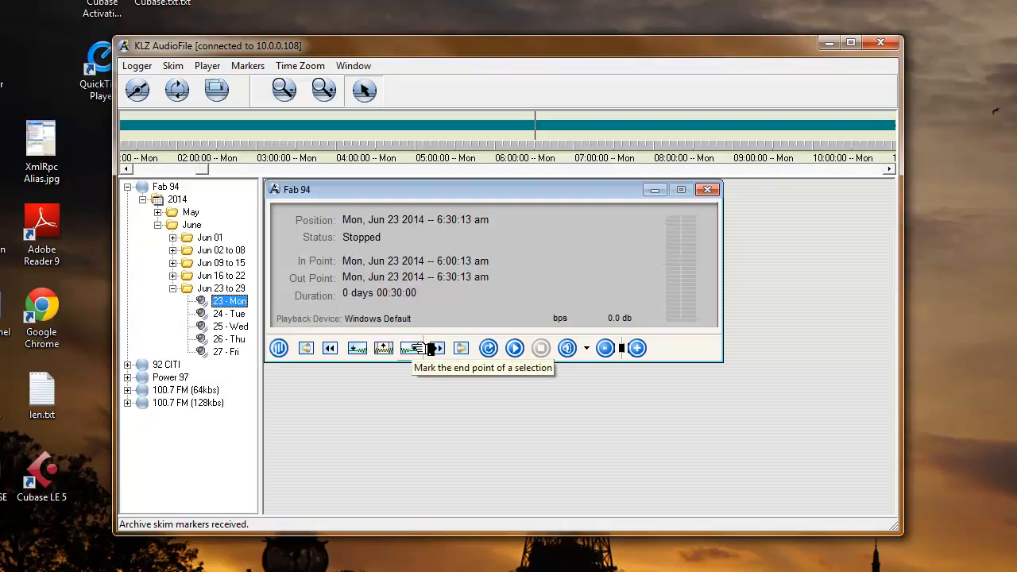
{"action": "mouse_move", "coordinate": [309, 348]}
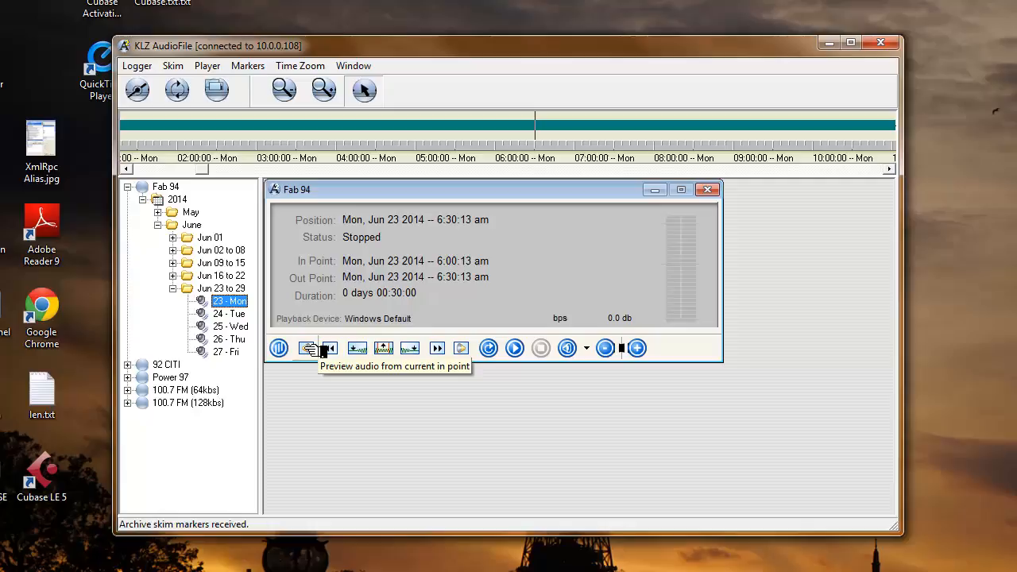
{"action": "mouse_move", "coordinate": [381, 348]}
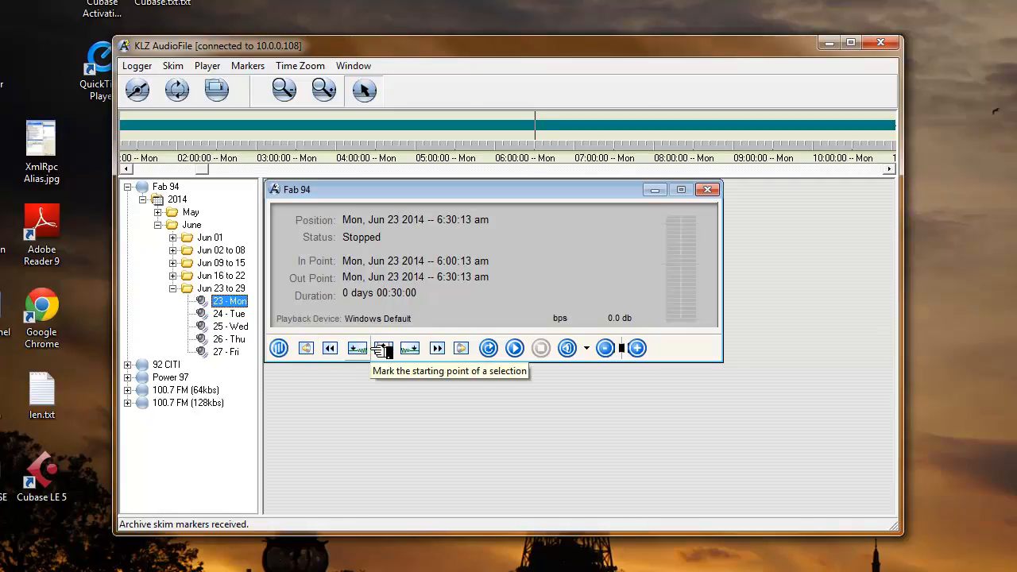
{"action": "mouse_move", "coordinate": [410, 349]}
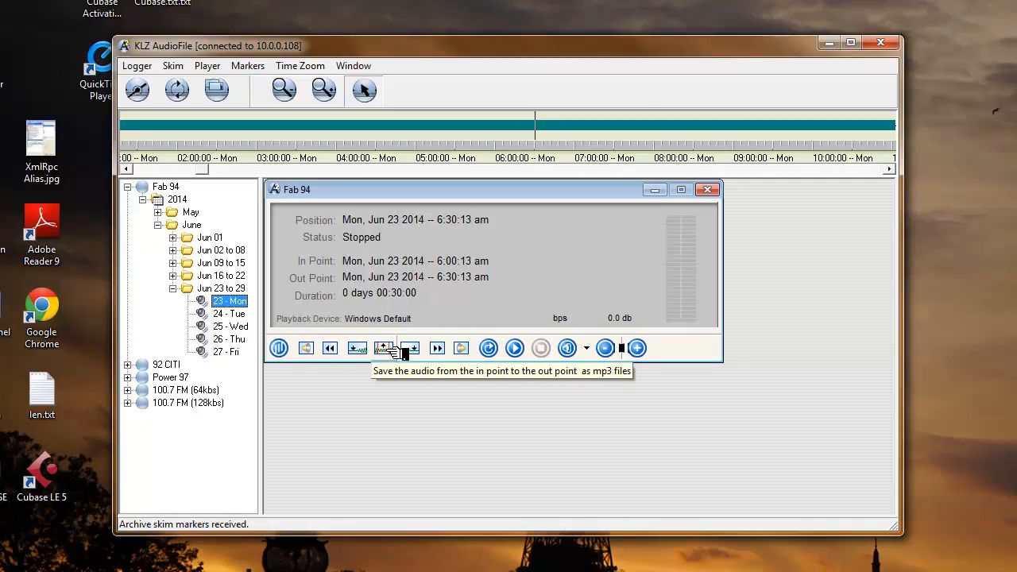
{"action": "mouse_move", "coordinate": [394, 353]}
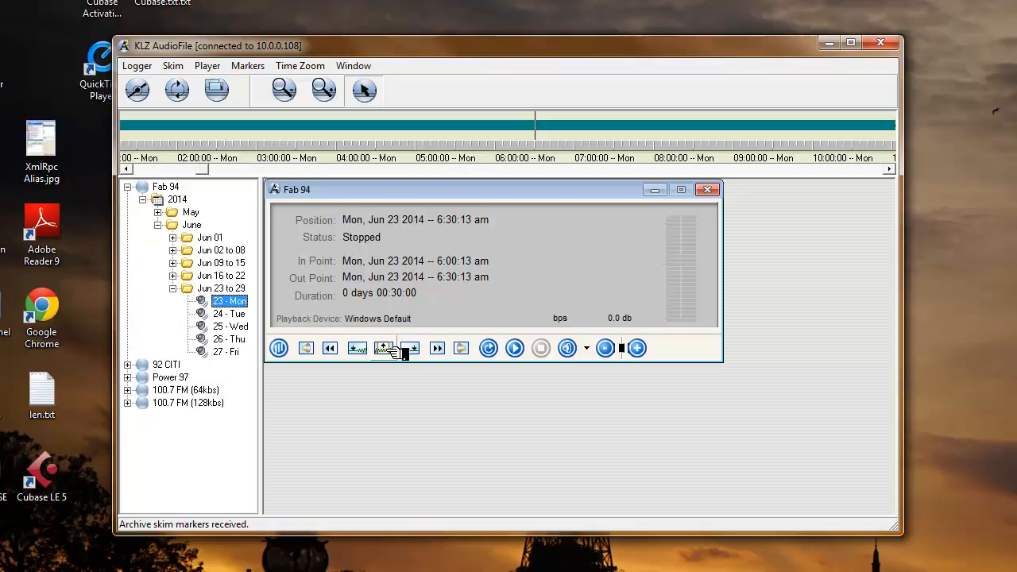
{"action": "left_click", "coordinate": [385, 348]}
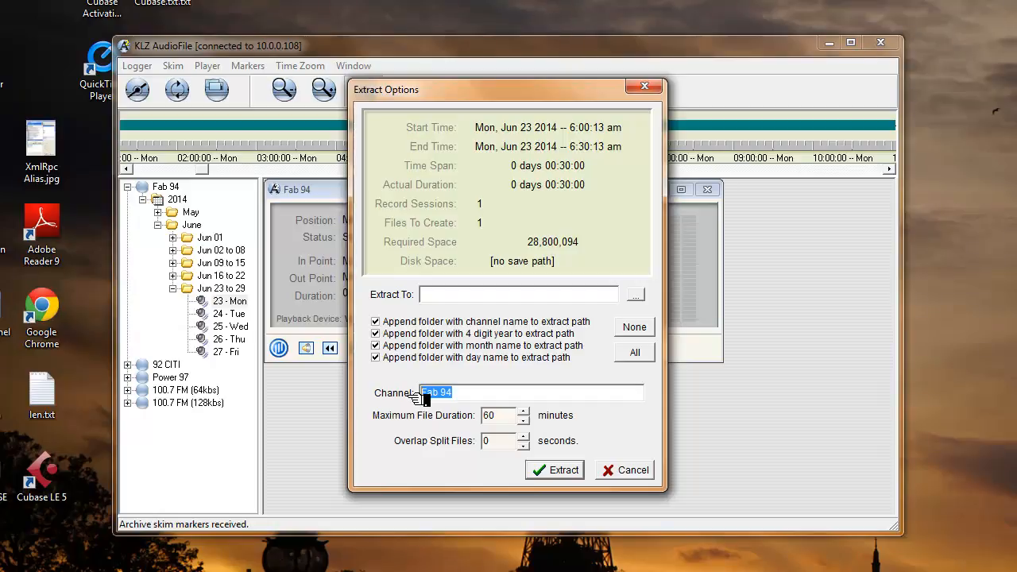
- Name the extract channel 'KLZ extract MP3' and bring up the Extract To folder chooser
{"action": "type", "text": "KLZ extract MP3"}
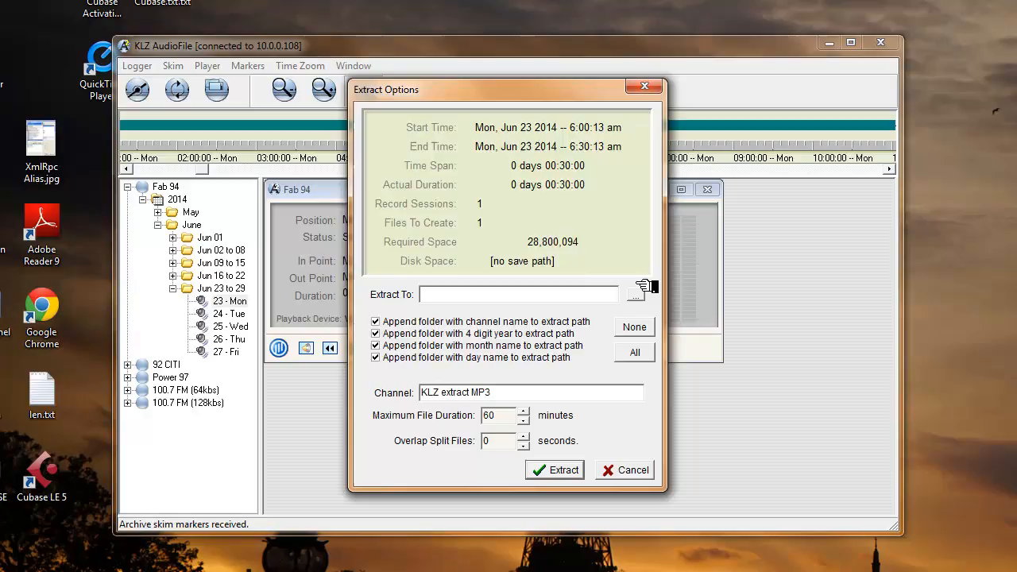
{"action": "left_click", "coordinate": [636, 292]}
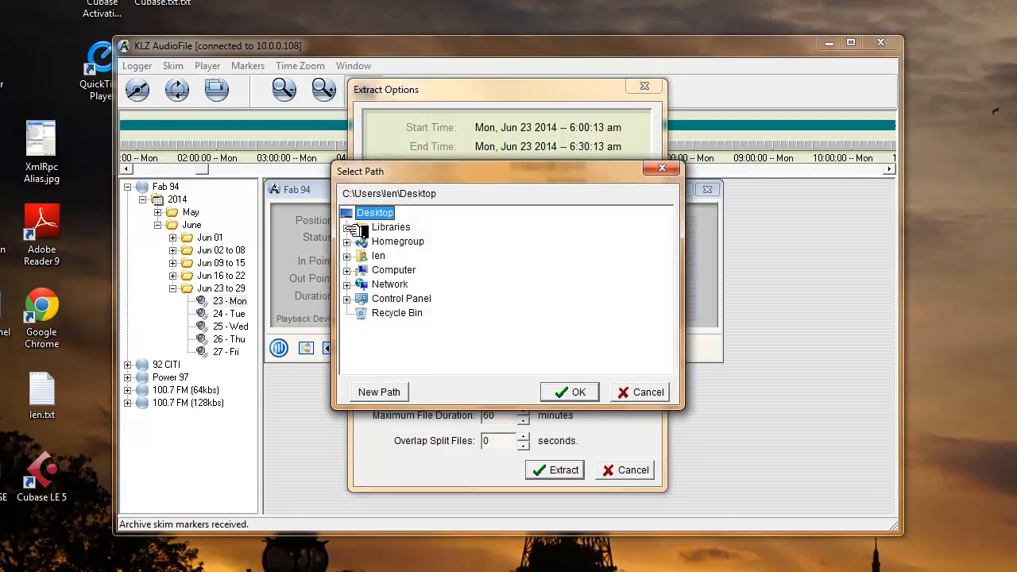
- Make the AudioFile 92 folder under Libraries > Documents the extract destination
{"action": "left_click", "coordinate": [346, 225]}
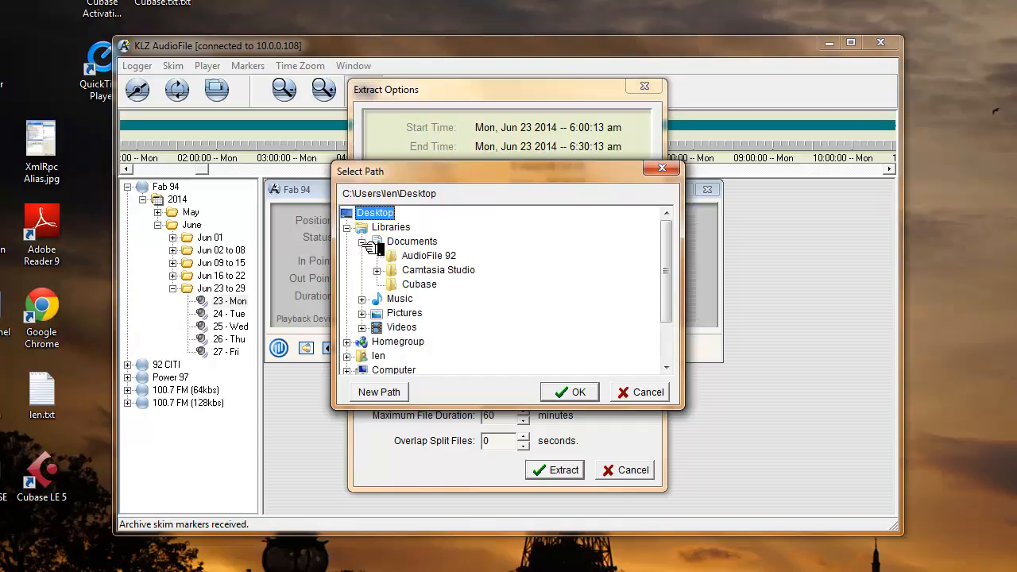
{"action": "left_click", "coordinate": [429, 255]}
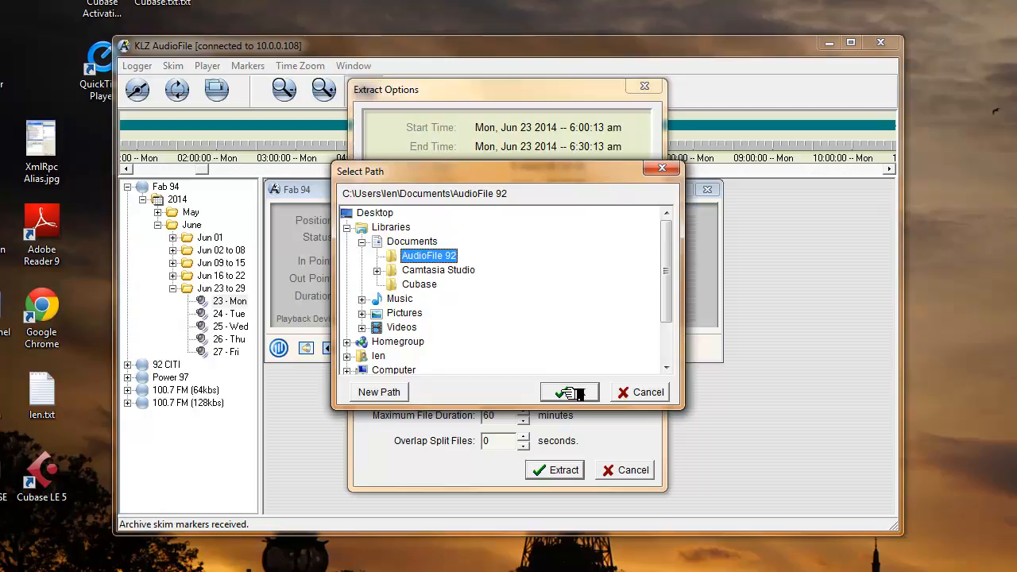
{"action": "left_click", "coordinate": [569, 391]}
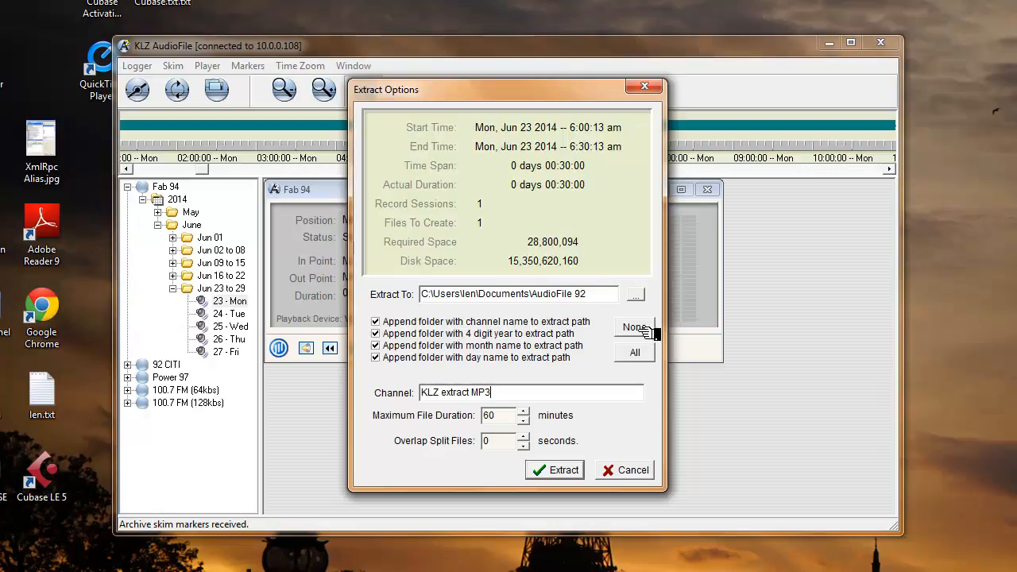
- Clear all appended subfolder options with None and start extracting the 30-minute MP3
{"action": "left_click", "coordinate": [634, 327]}
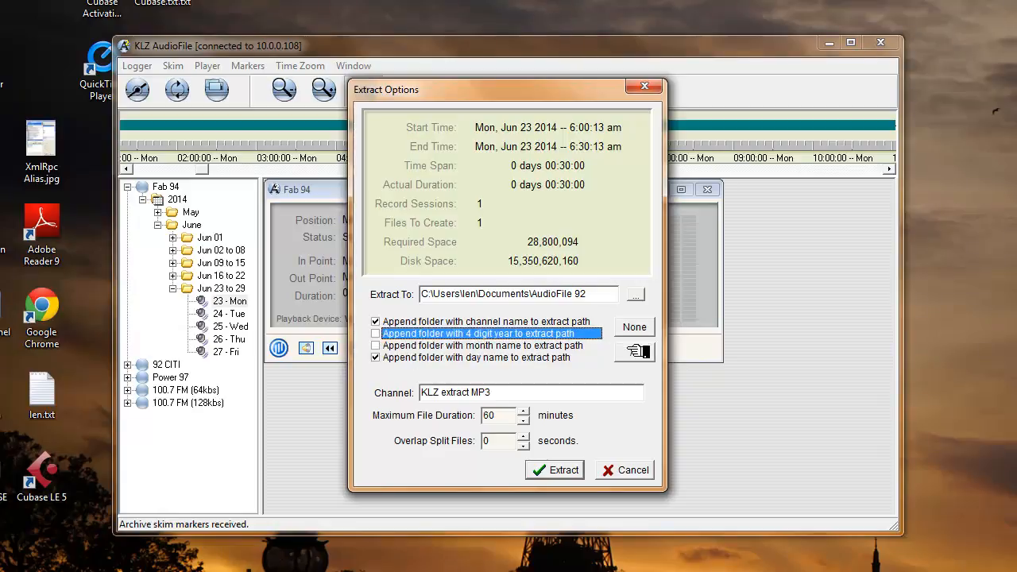
{"action": "left_click", "coordinate": [635, 327]}
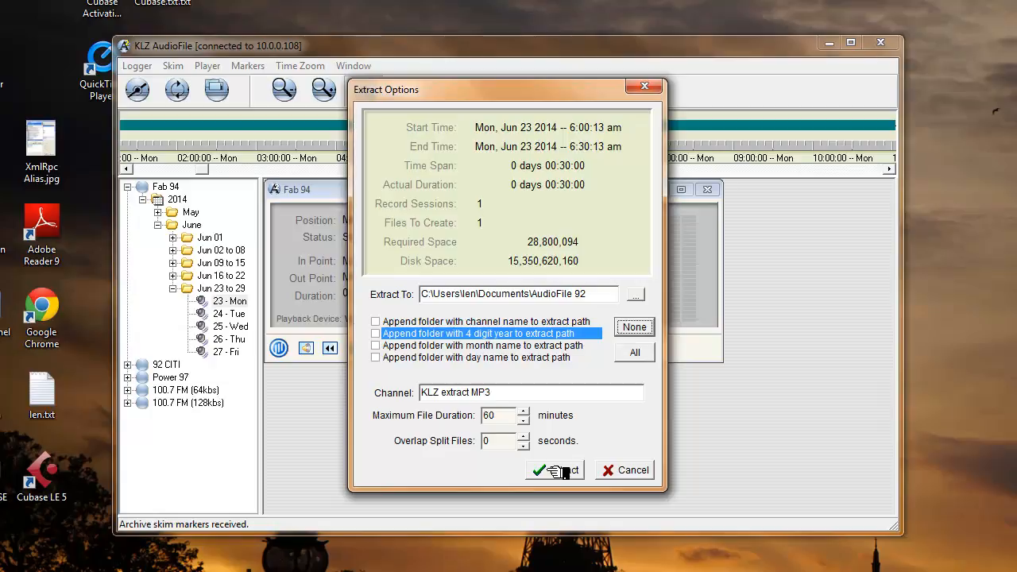
{"action": "left_click", "coordinate": [553, 471]}
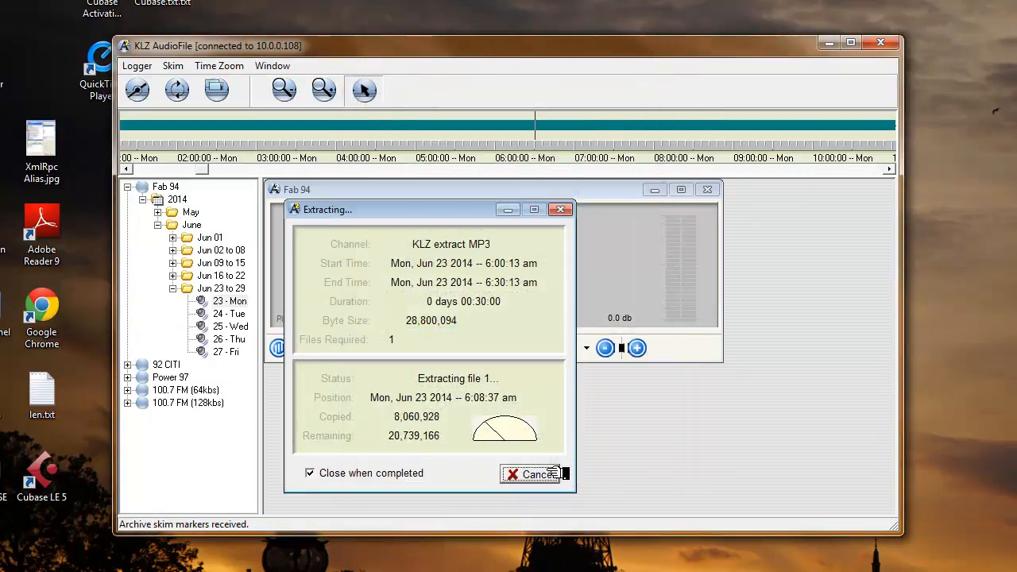
{"action": "left_click", "coordinate": [531, 473]}
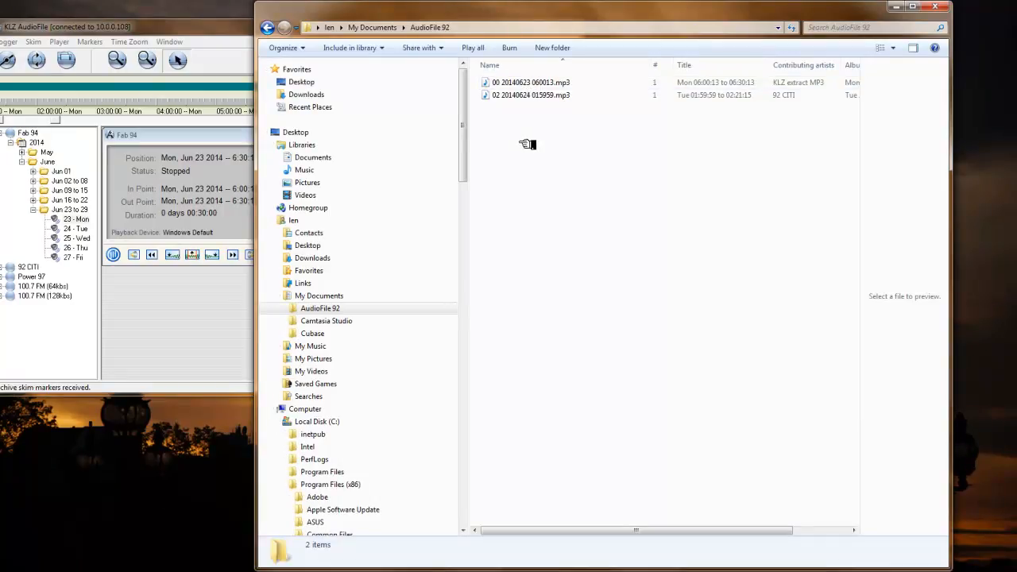
{"action": "left_click", "coordinate": [531, 83]}
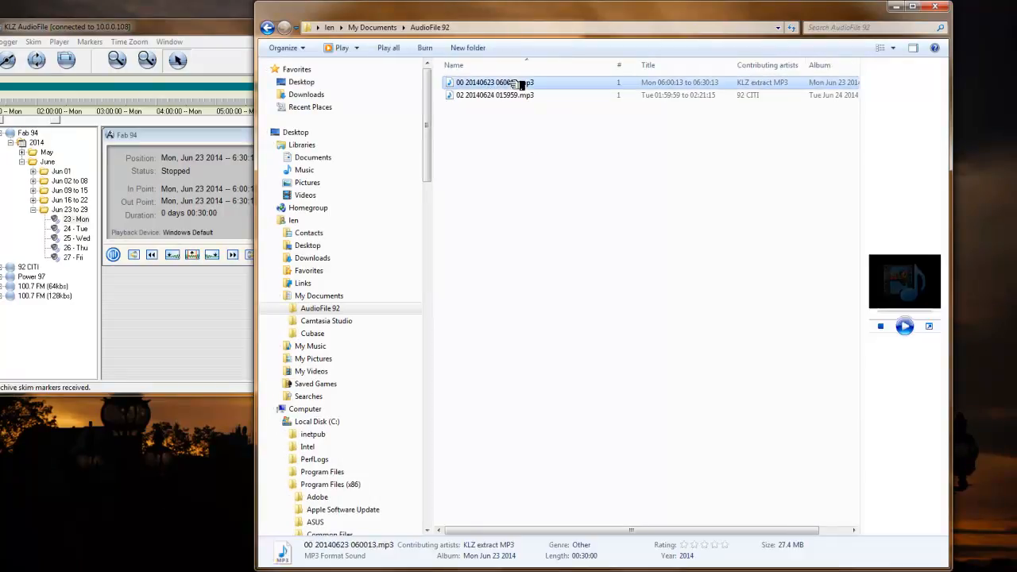
{"action": "right_click", "coordinate": [494, 82]}
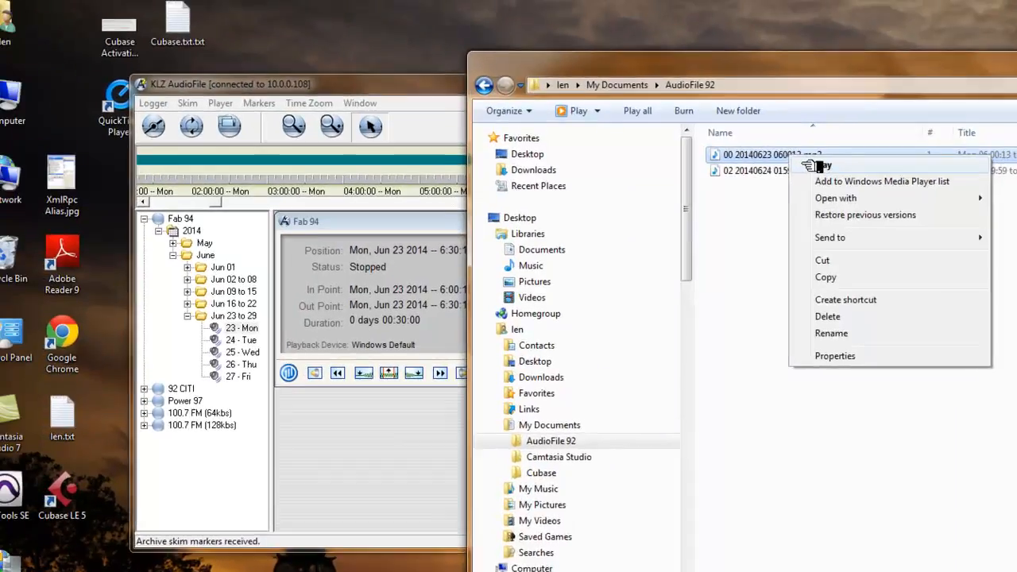
{"action": "left_click", "coordinate": [819, 165]}
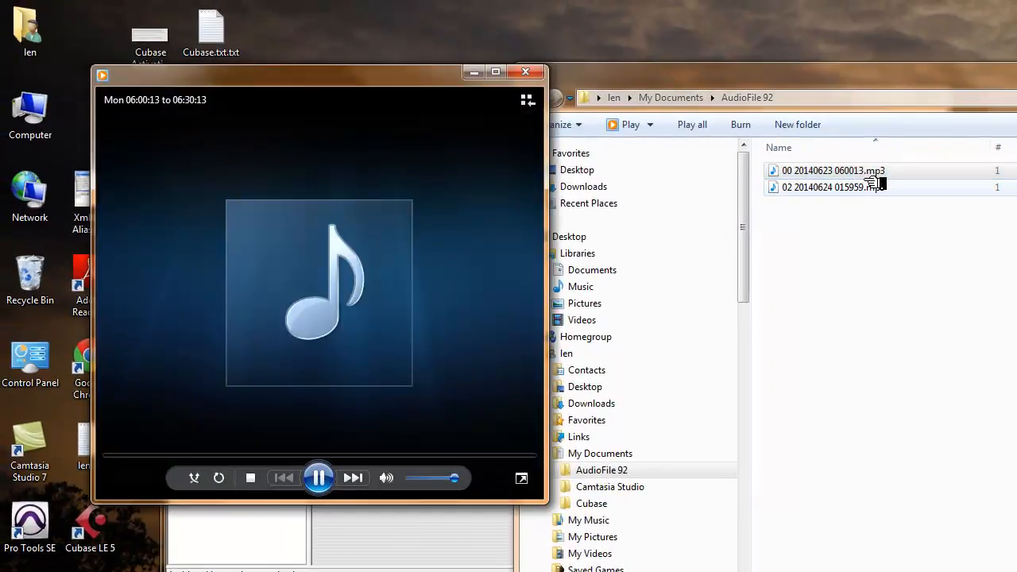